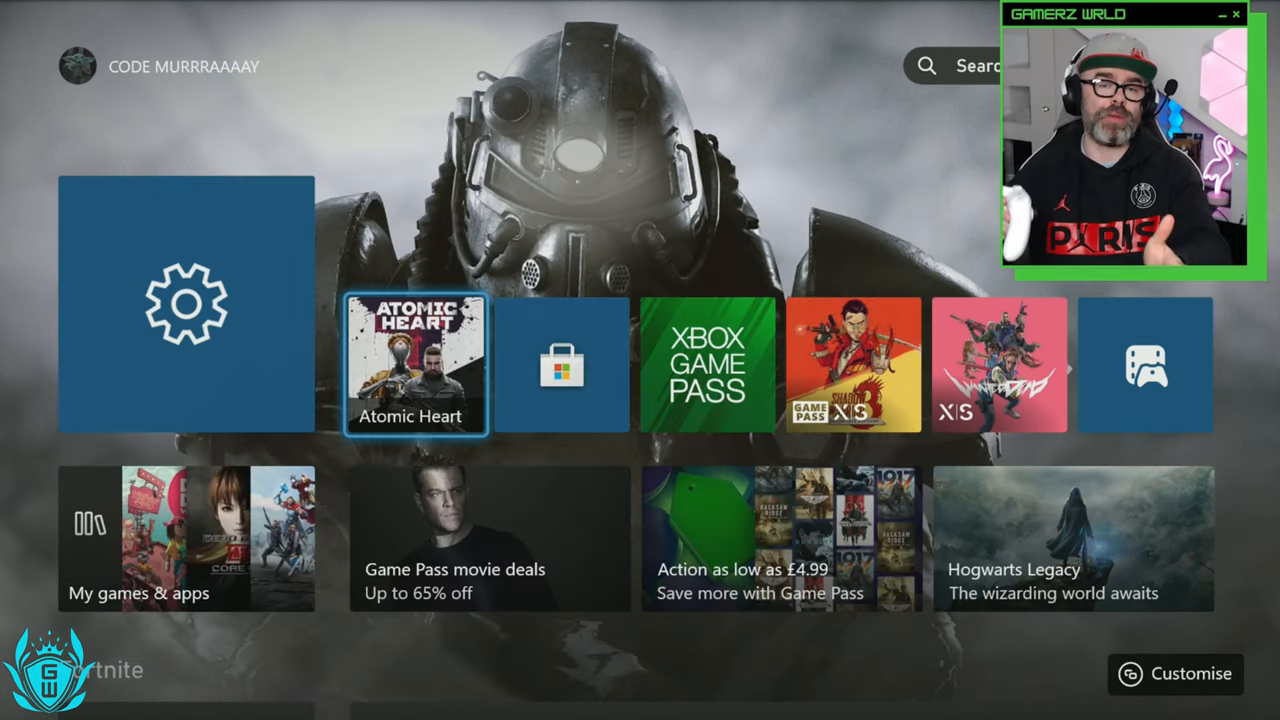
- Navigate from Home to Settings > System > Language & location, showing location United Kingdom
left_click(414, 364)
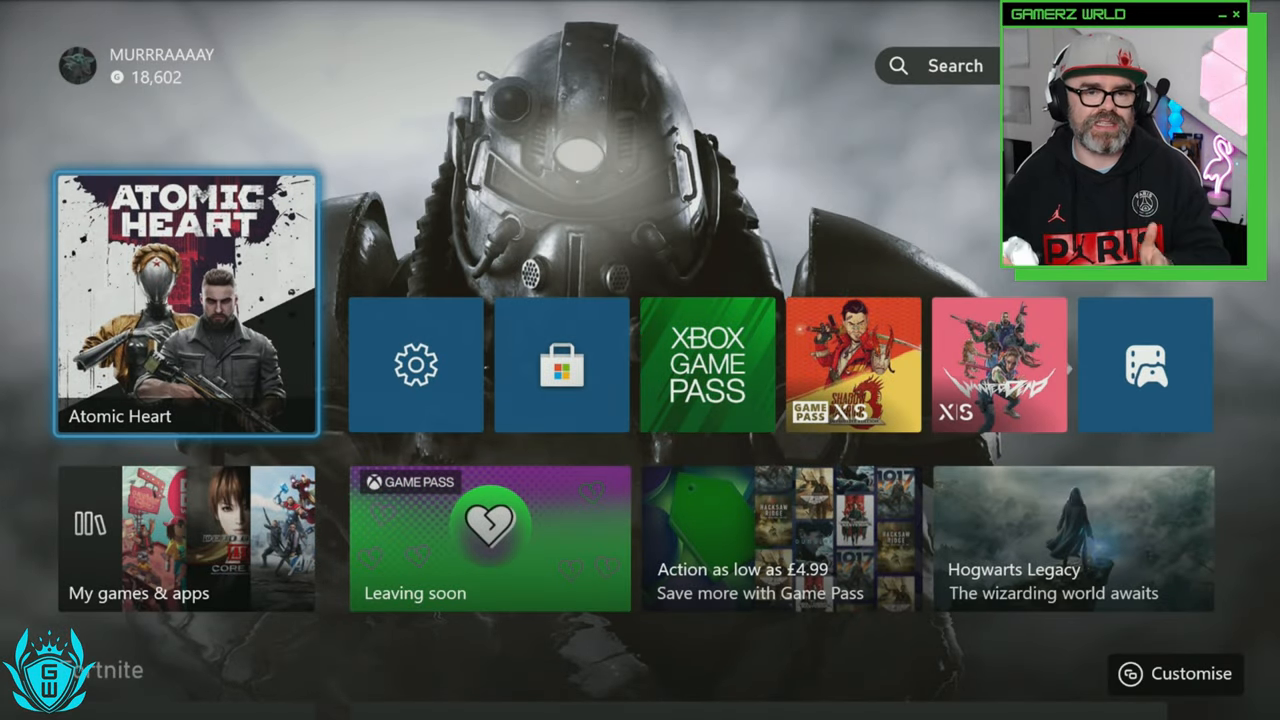
left_click(186, 304)
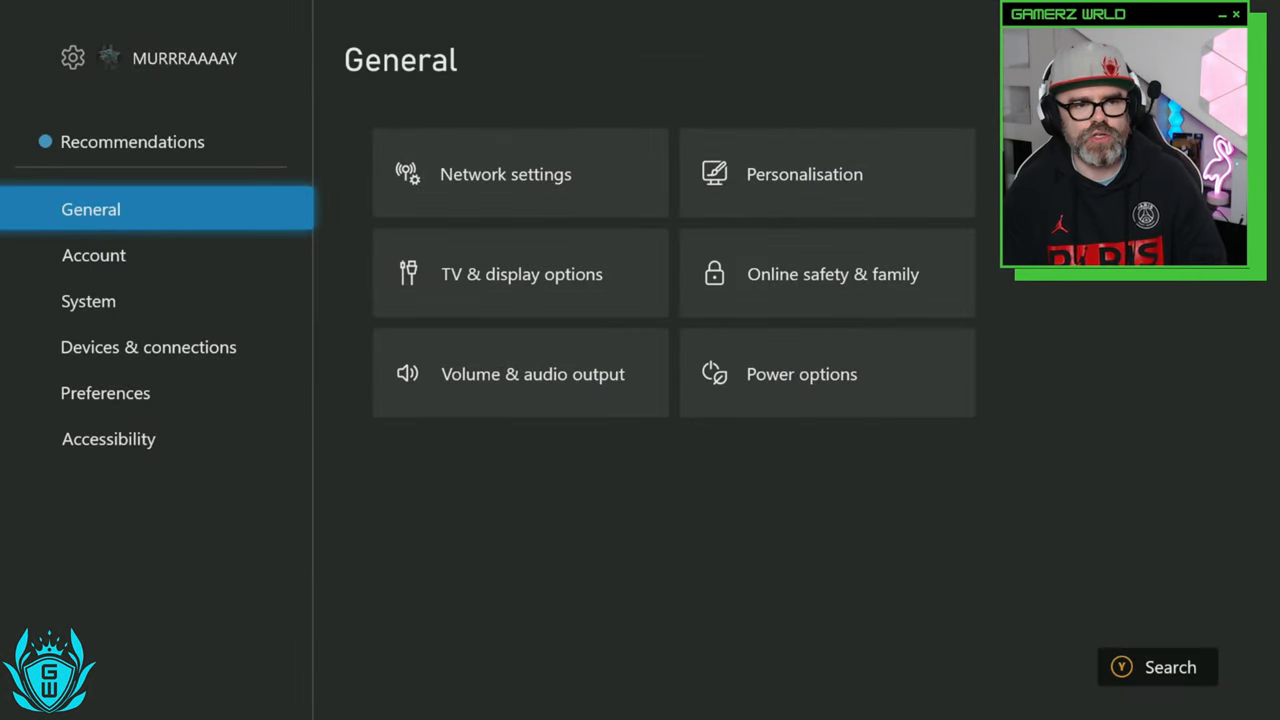
left_click(88, 300)
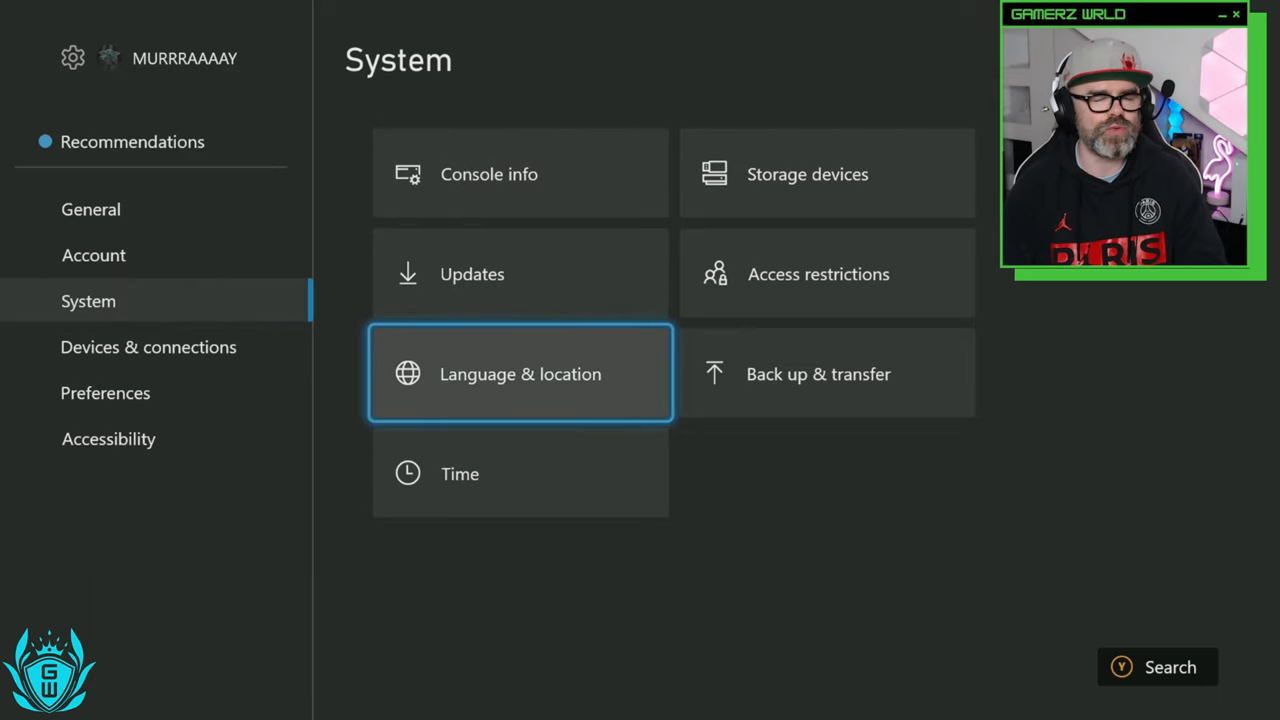
left_click(520, 374)
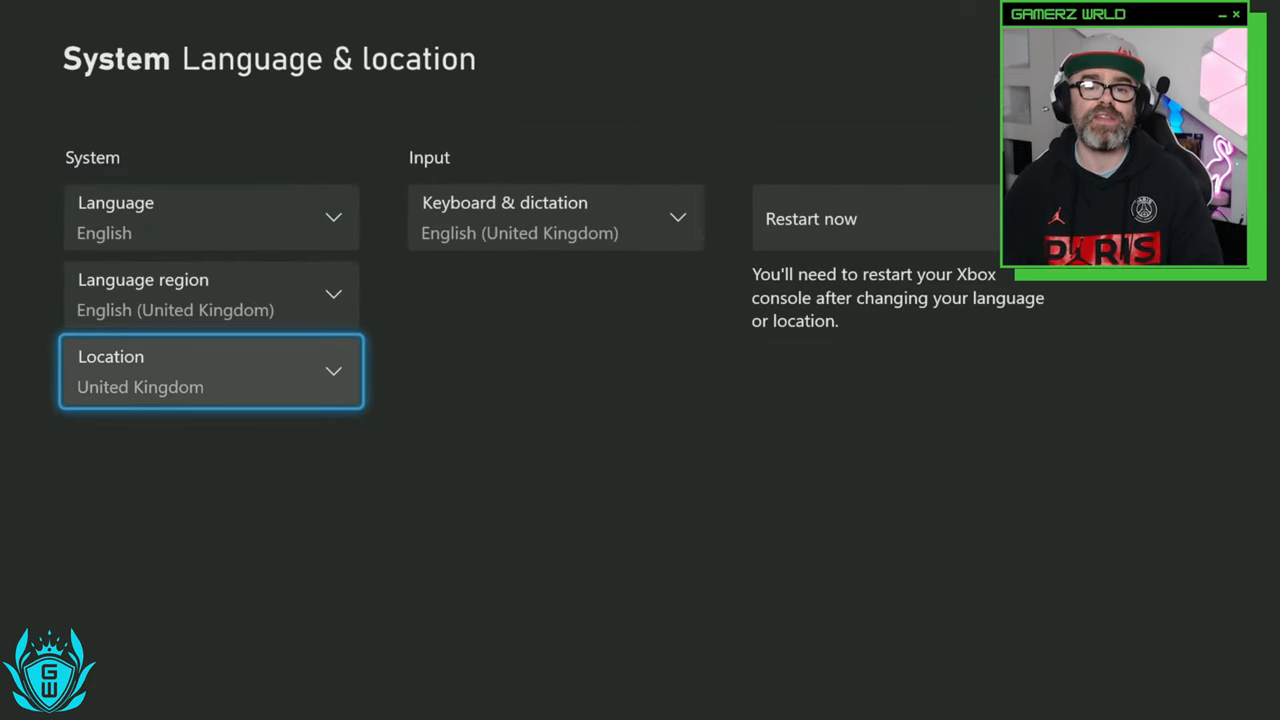
- Set the Location to New Zealand and restart the console to apply it
left_click(210, 370)
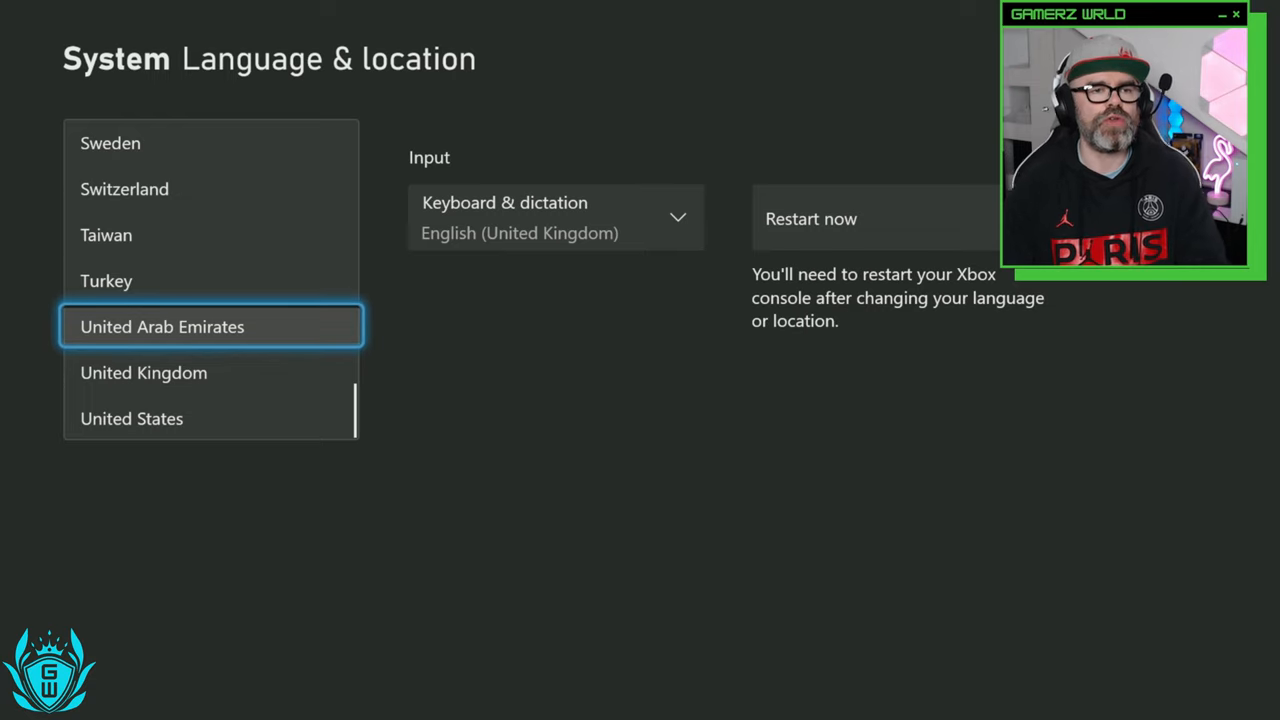
scroll("up", 3)
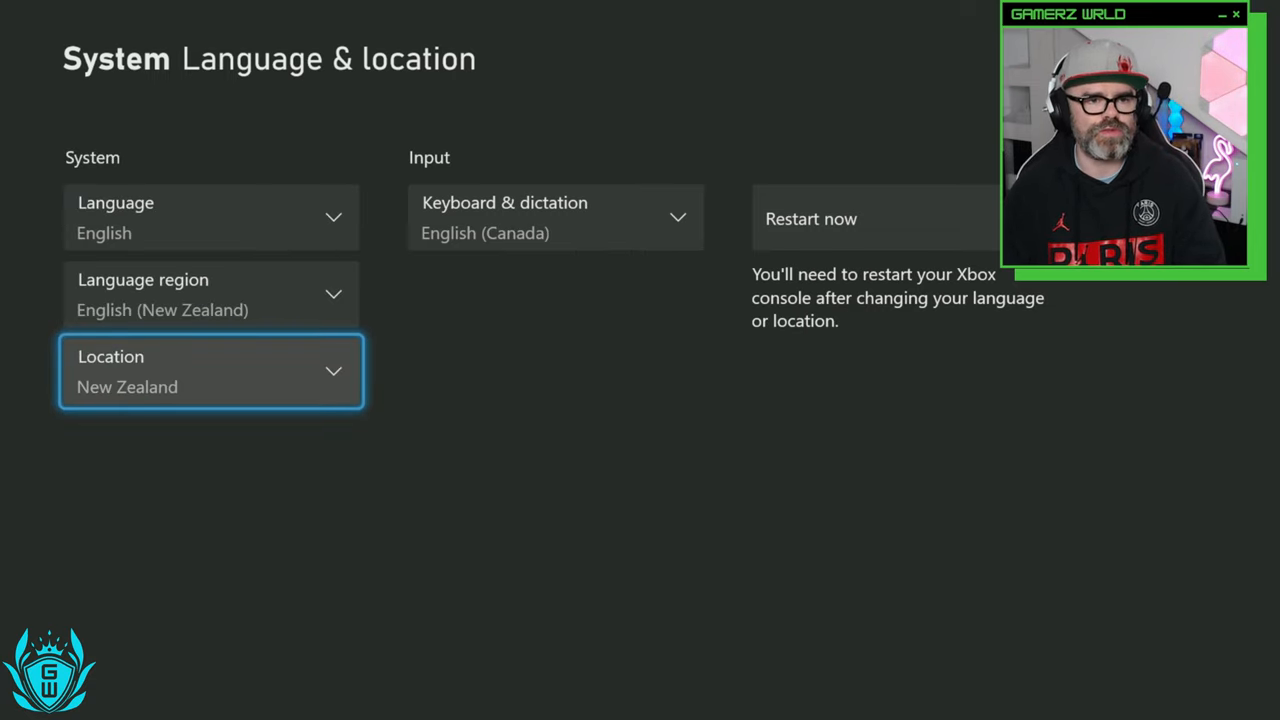
left_click(870, 218)
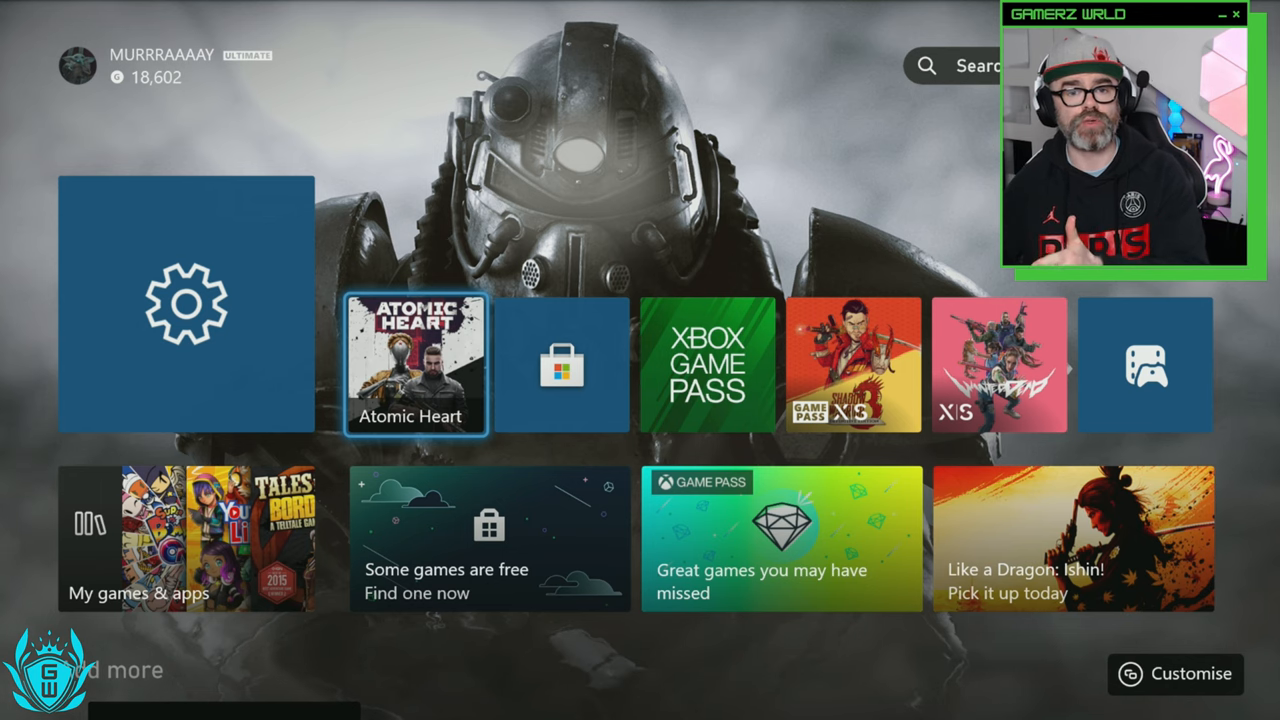
- Start Atomic Heart from its Home tile under the New Zealand location
left_click(416, 364)
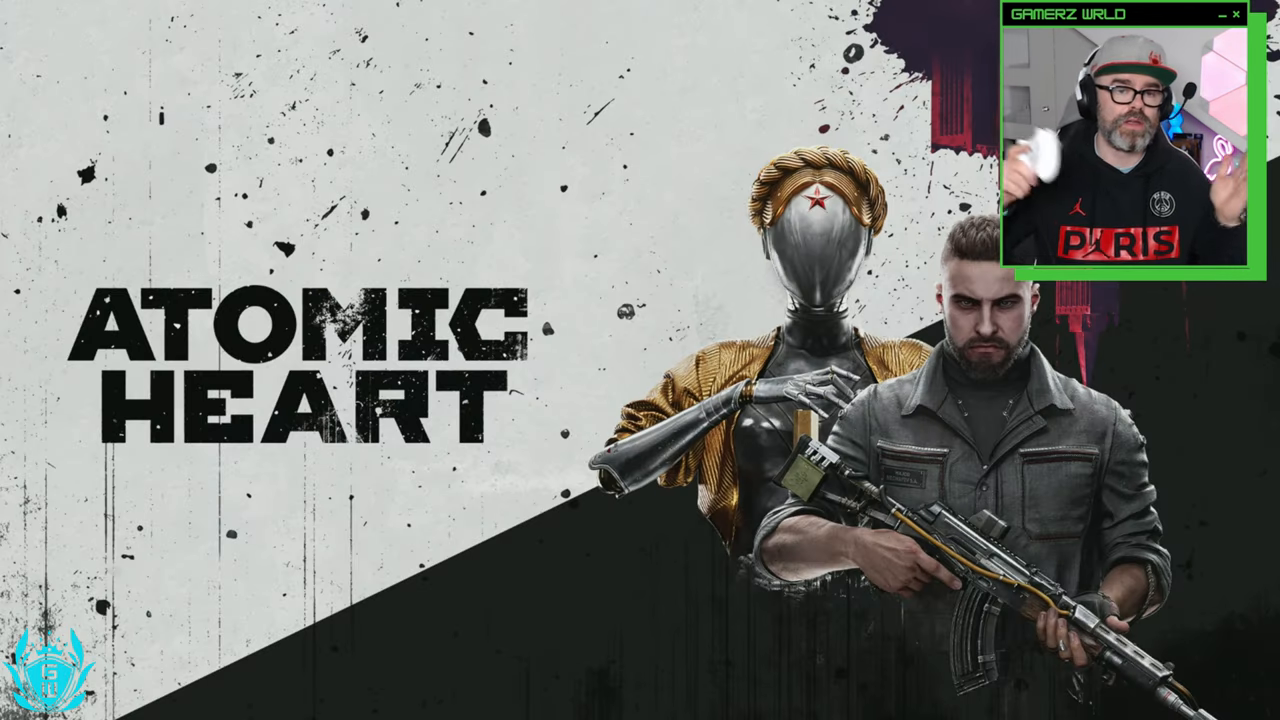